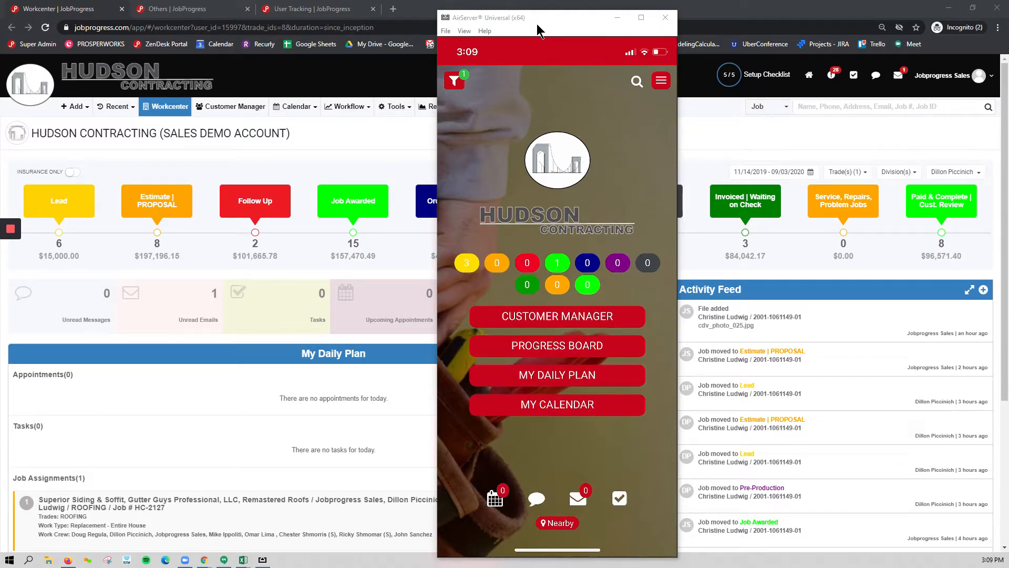
Set the iPhone 11 Pro as the primary device in the JobProgress app's Settings
left_click(660, 81)
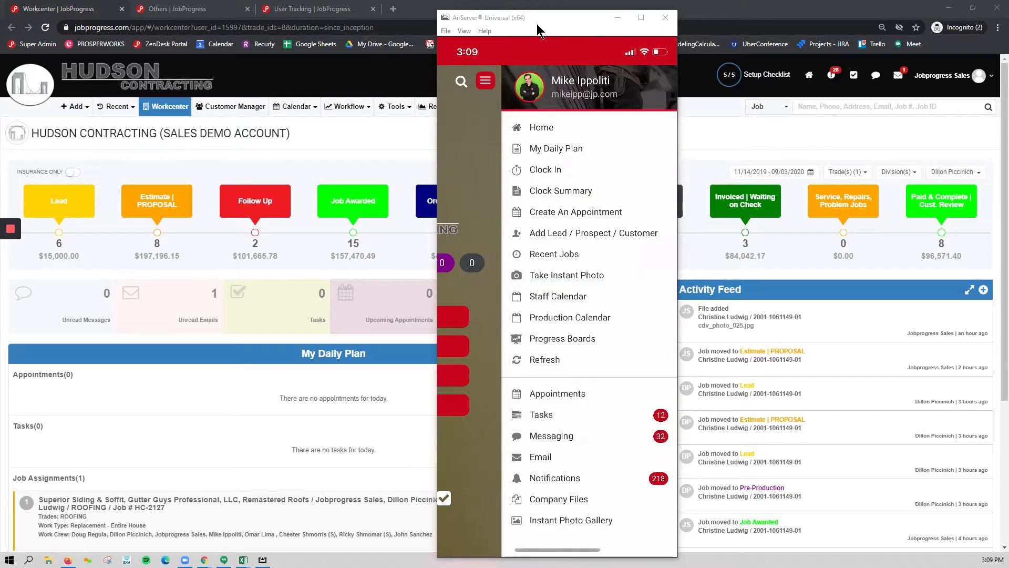
mouse_move(555, 478)
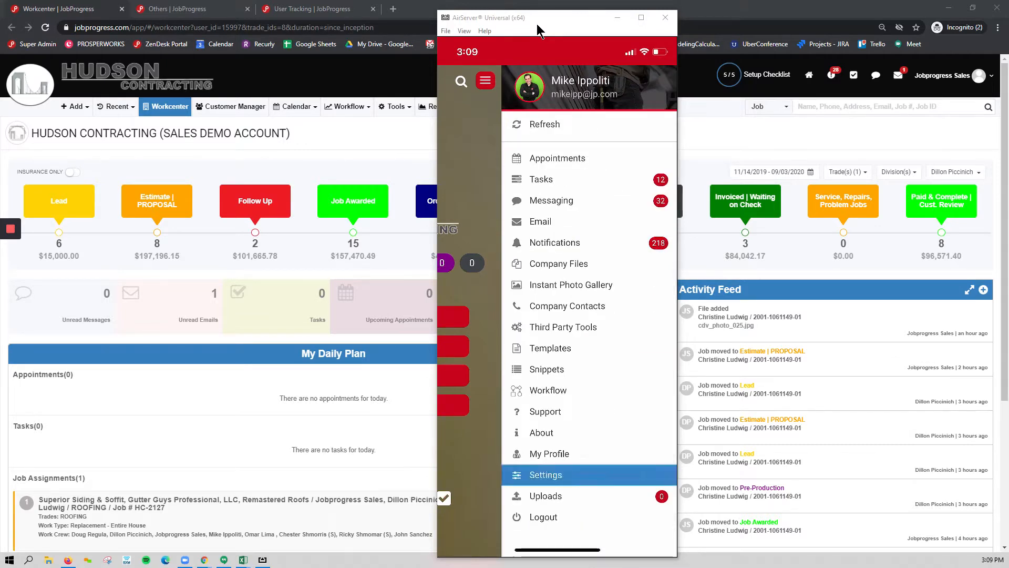
left_click(545, 474)
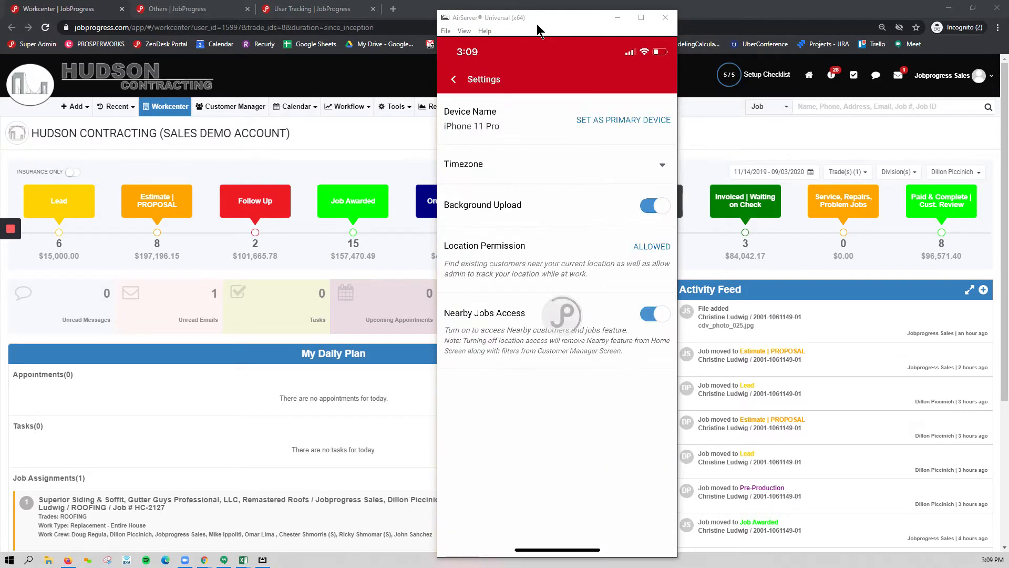
left_click(622, 120)
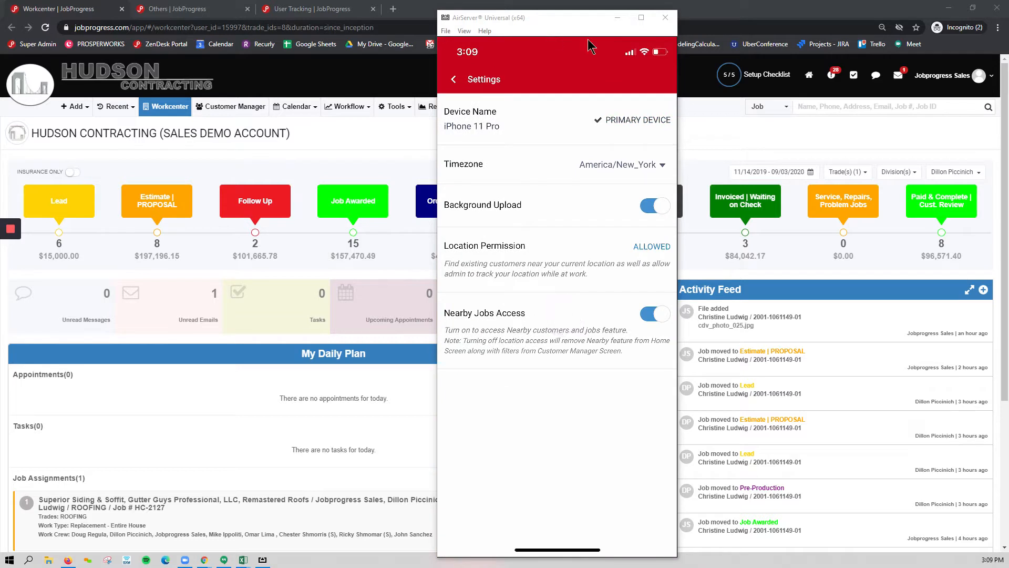
mouse_move(639, 124)
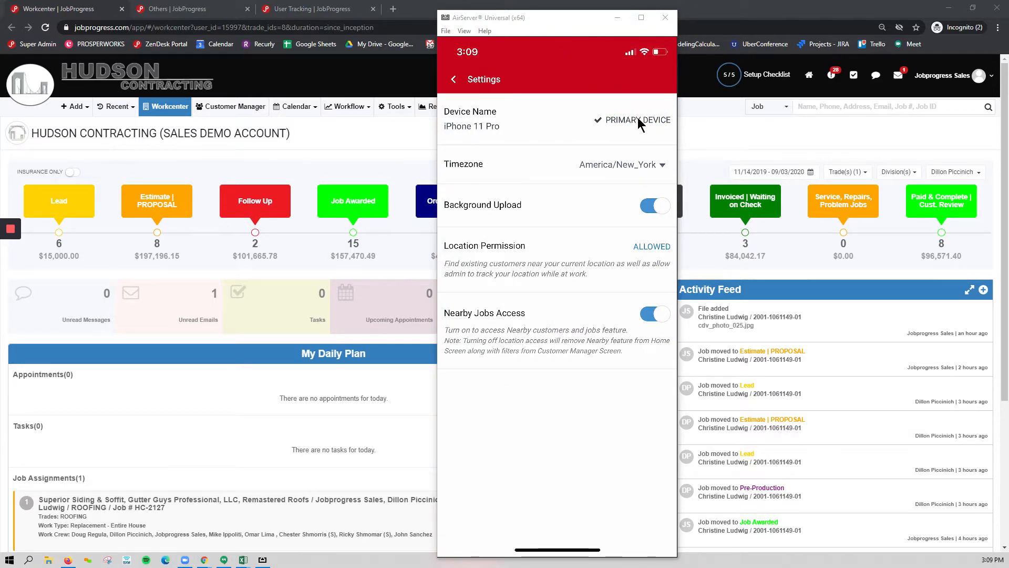
mouse_move(448, 257)
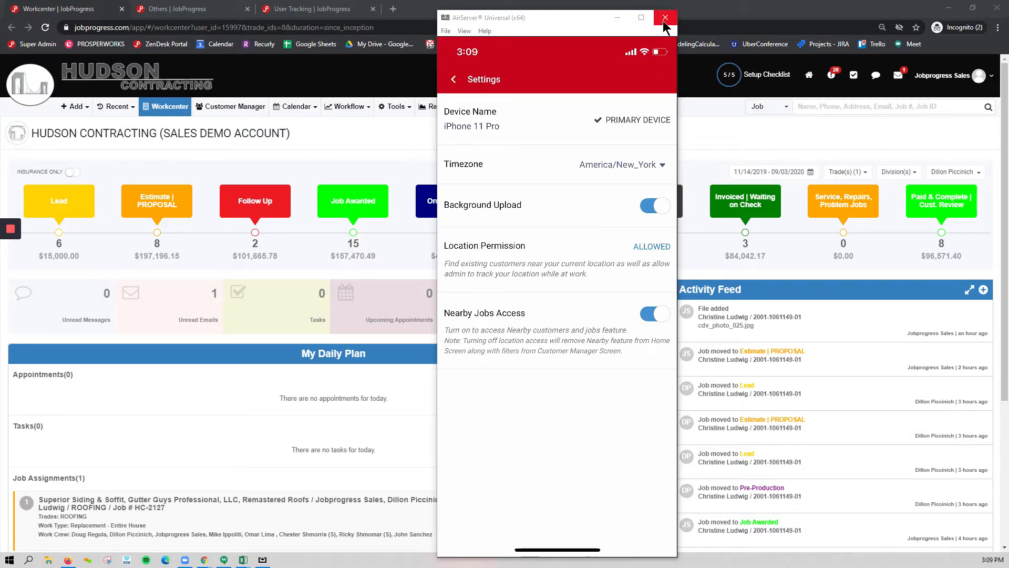
Close the AirServer mirror and open Hudson Contracting's Company Profile settings
left_click(665, 17)
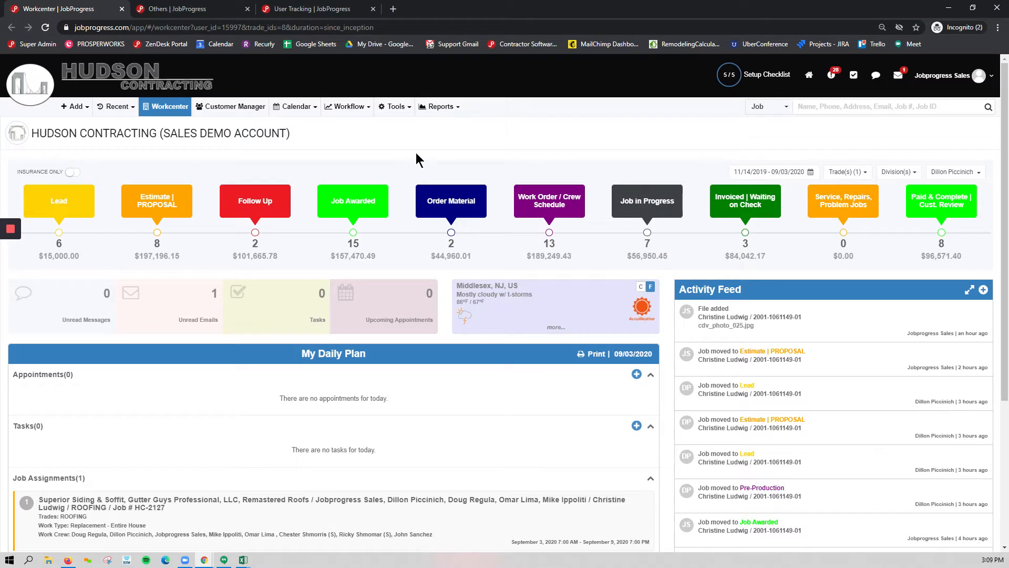
mouse_move(246, 70)
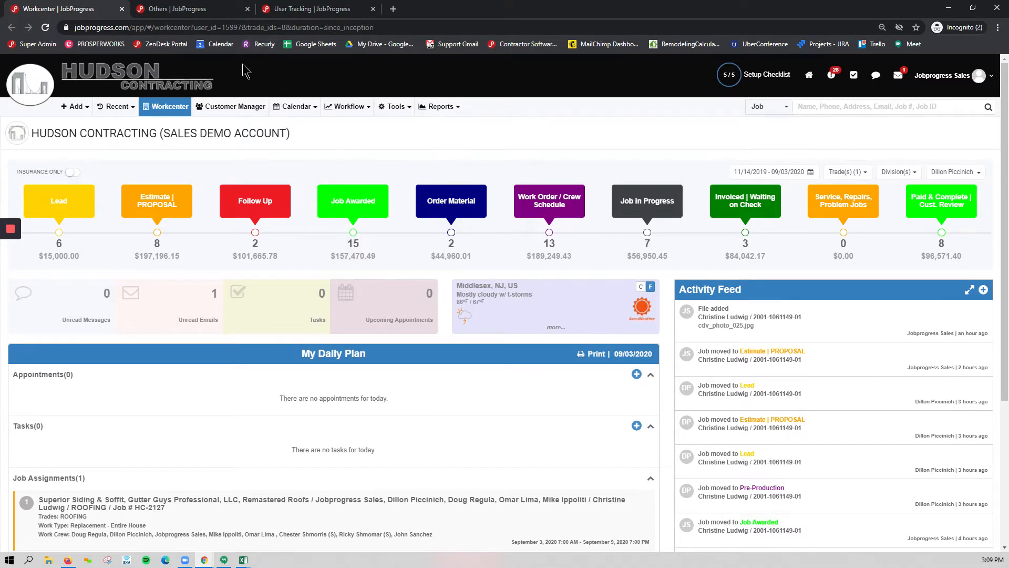
mouse_move(992, 84)
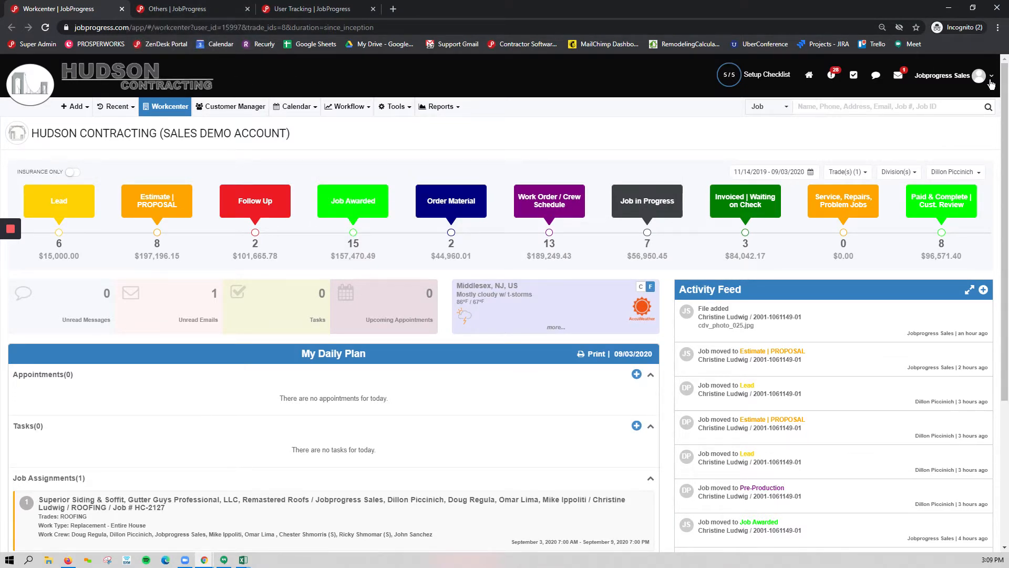
left_click(992, 75)
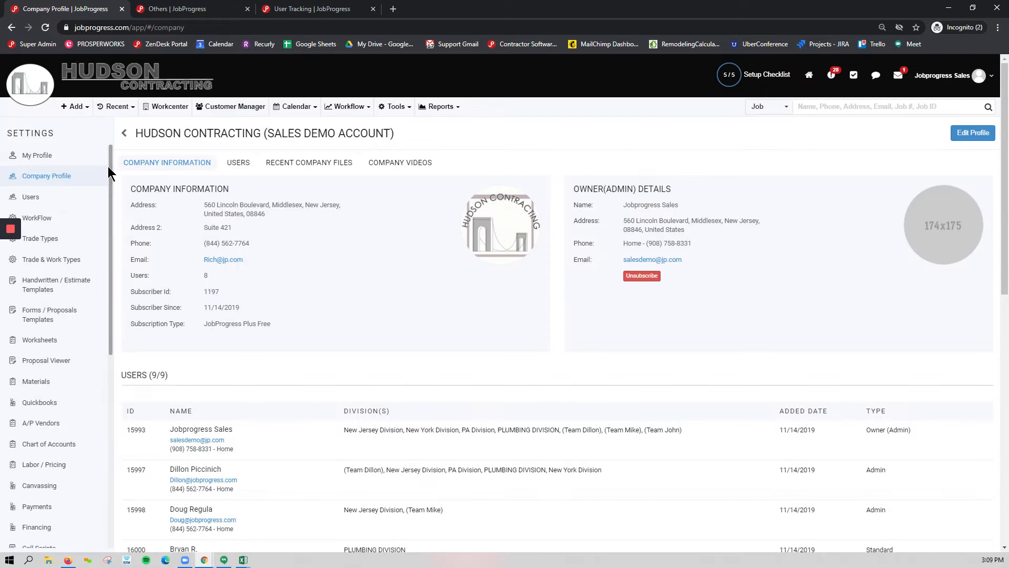
scroll("down", 3)
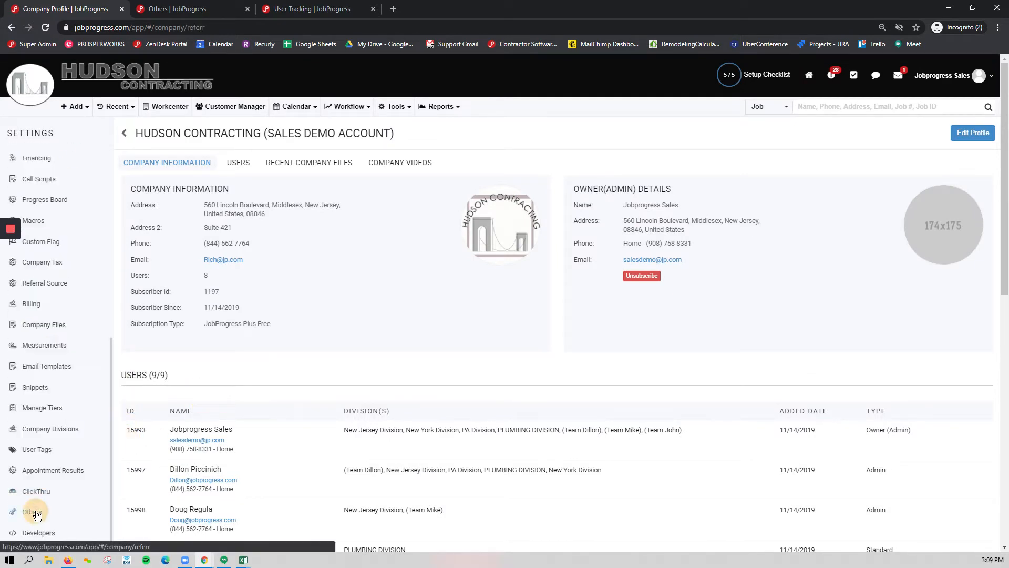
Check the Others page: User Tracking enabled Monday–Friday, 7:00 am to 5:00 pm
left_click(30, 511)
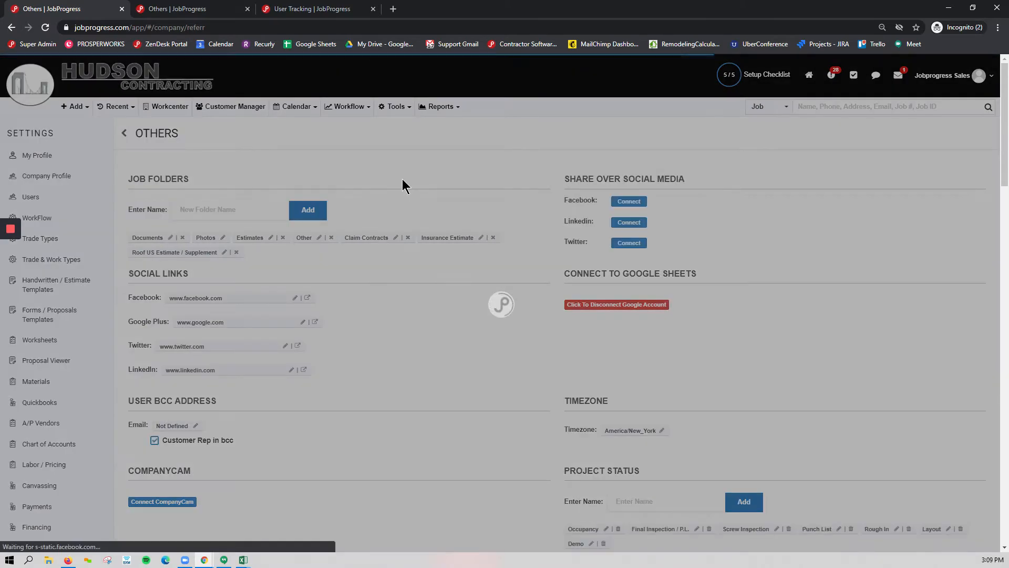
scroll("down", 3)
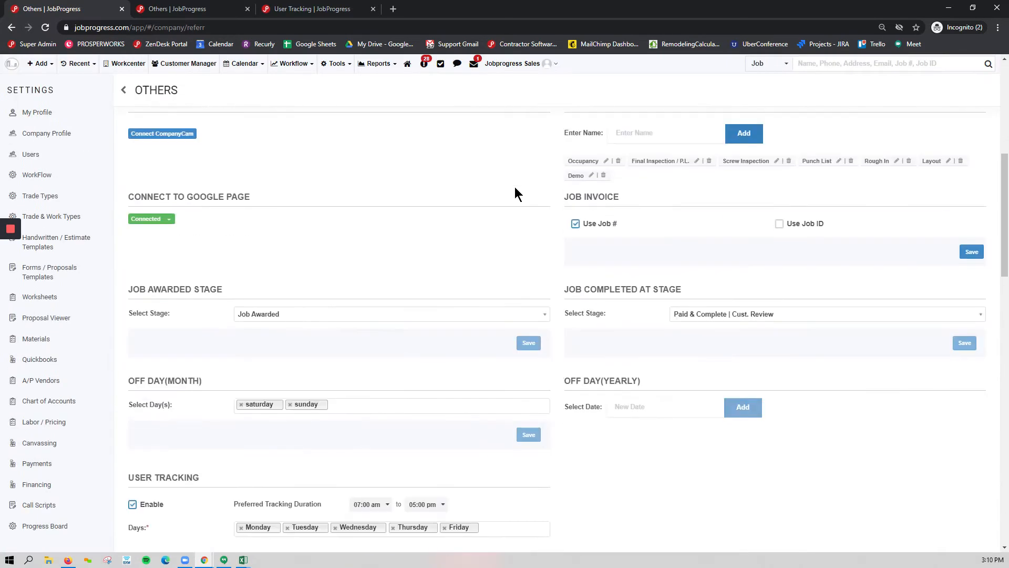
scroll("down", 3)
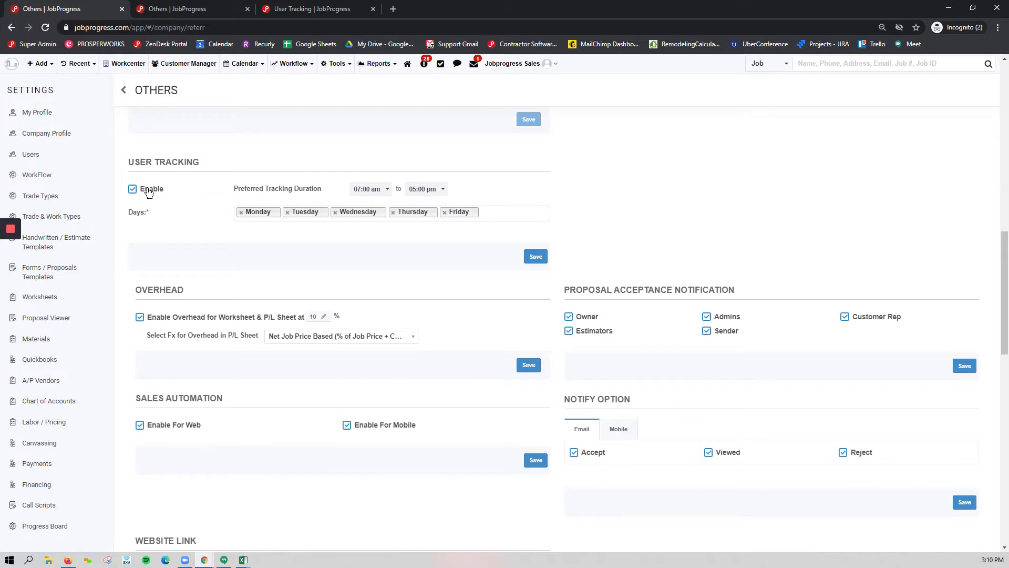
mouse_move(161, 190)
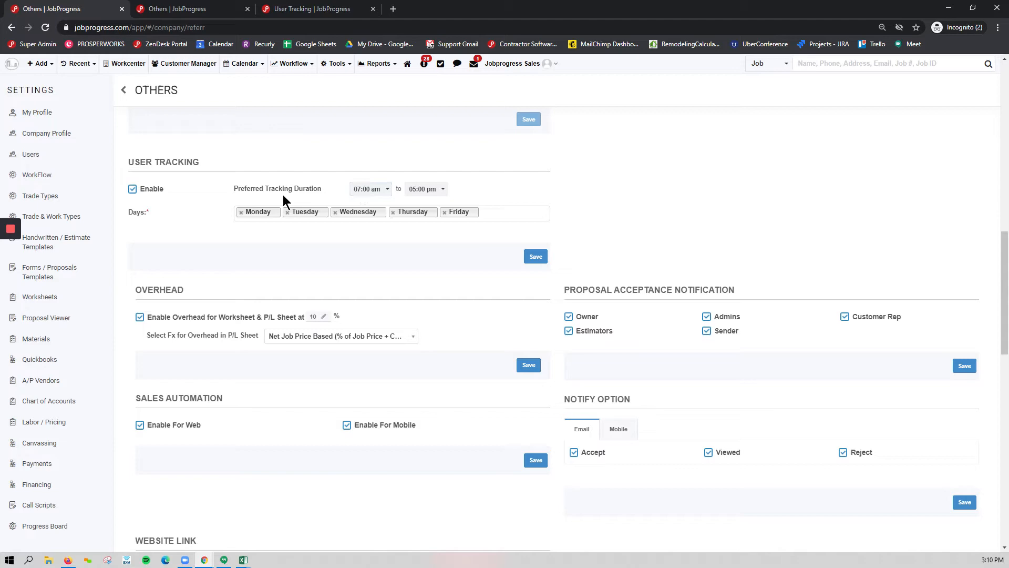
mouse_move(313, 150)
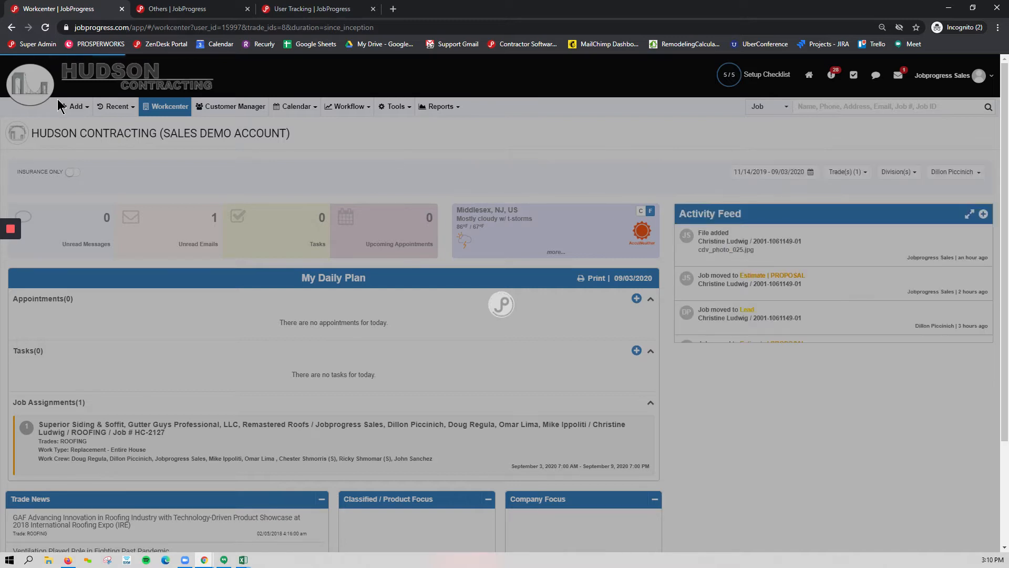
left_click(394, 106)
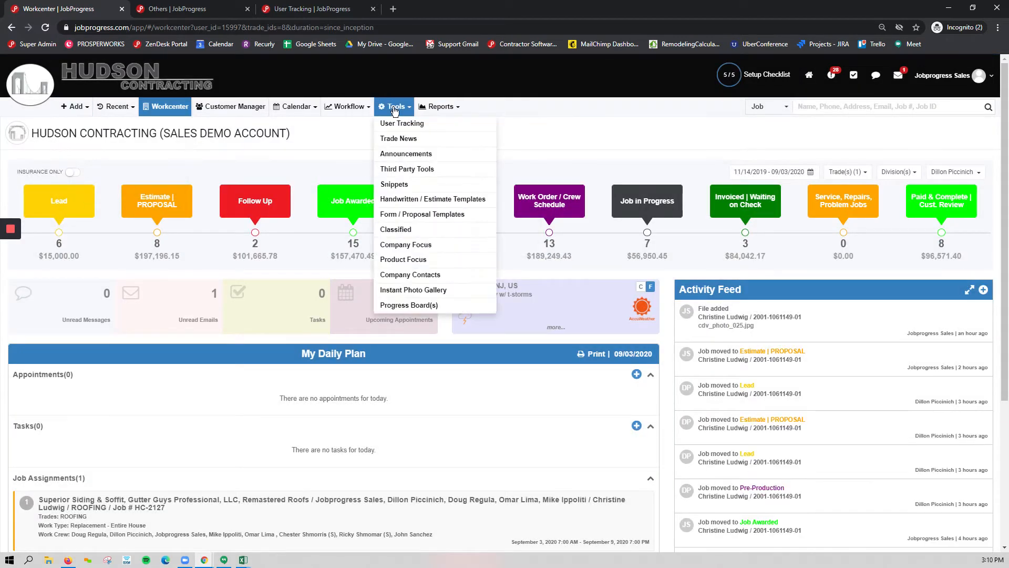
mouse_move(402, 123)
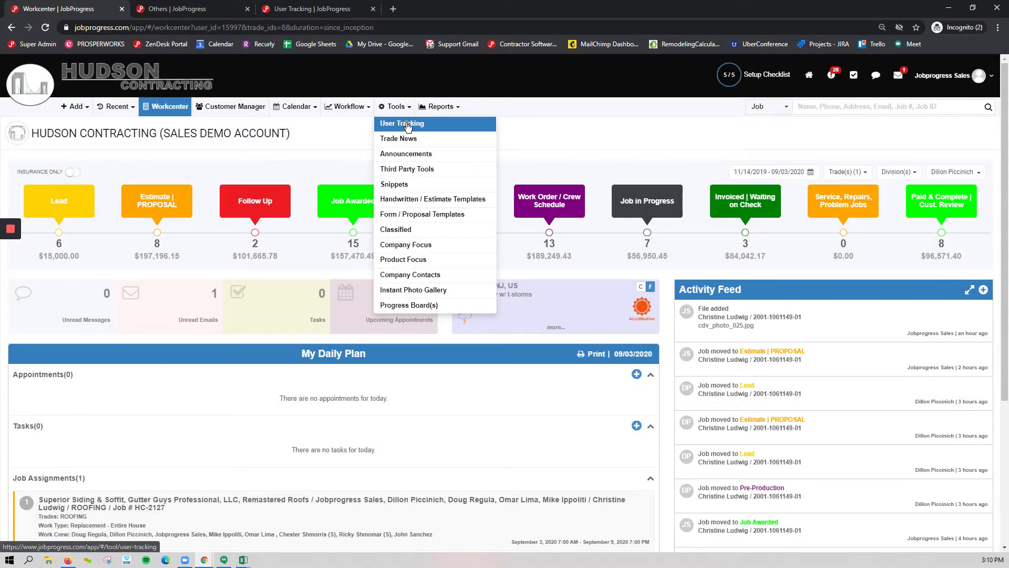
left_click(402, 123)
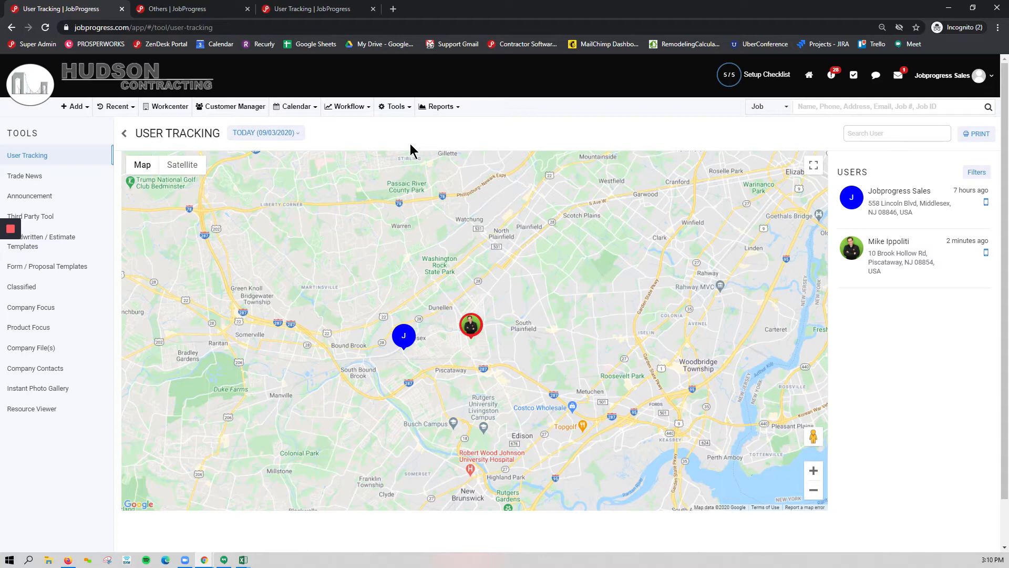
mouse_move(470, 325)
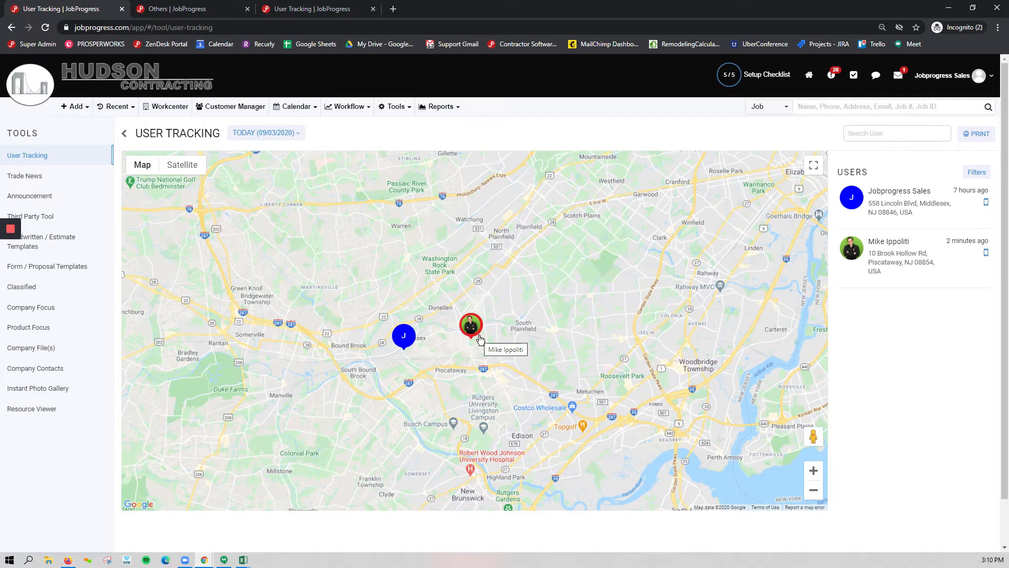
mouse_move(818, 507)
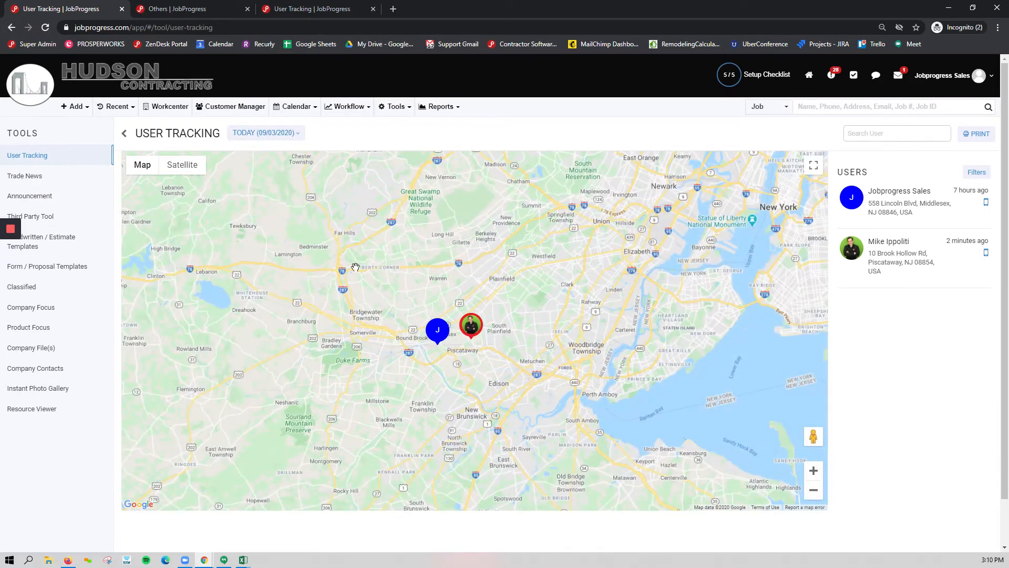
left_click(181, 164)
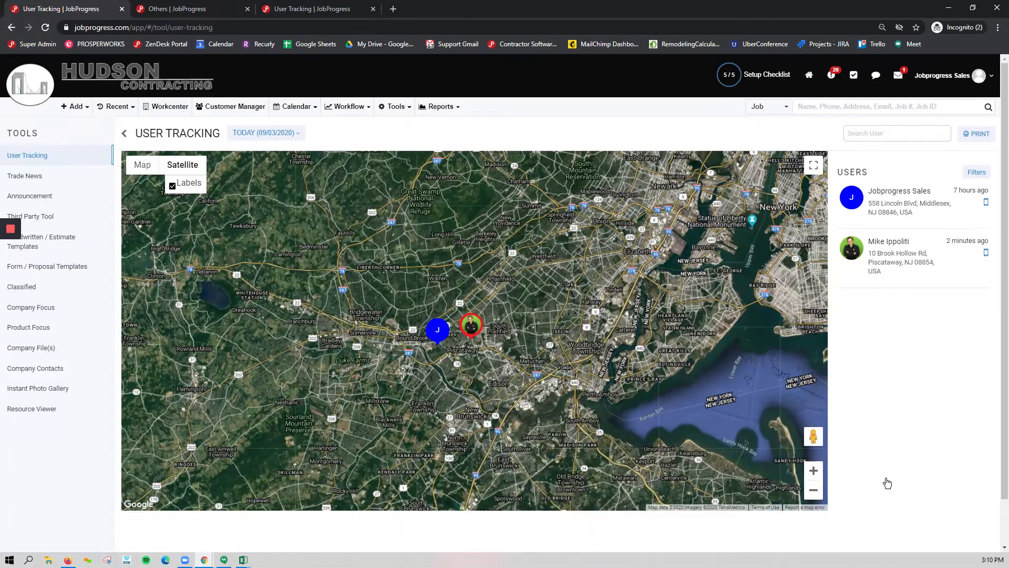
left_click(470, 324)
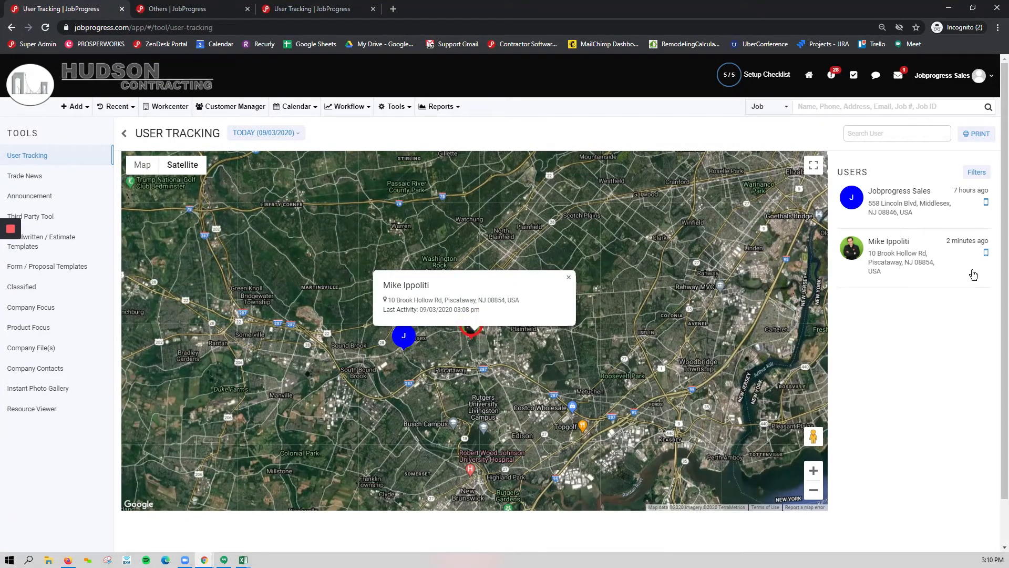
left_click(889, 240)
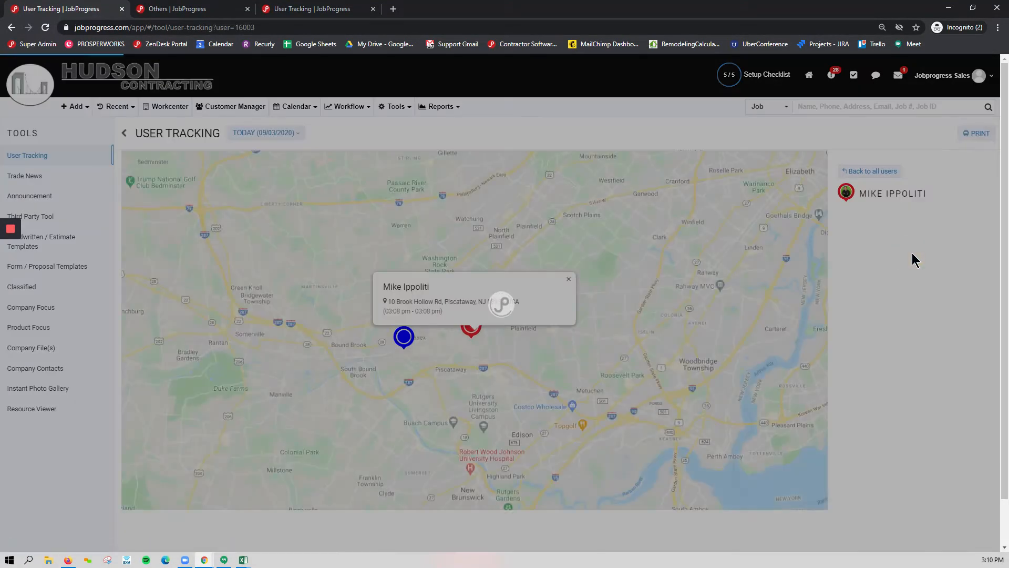
left_click(568, 279)
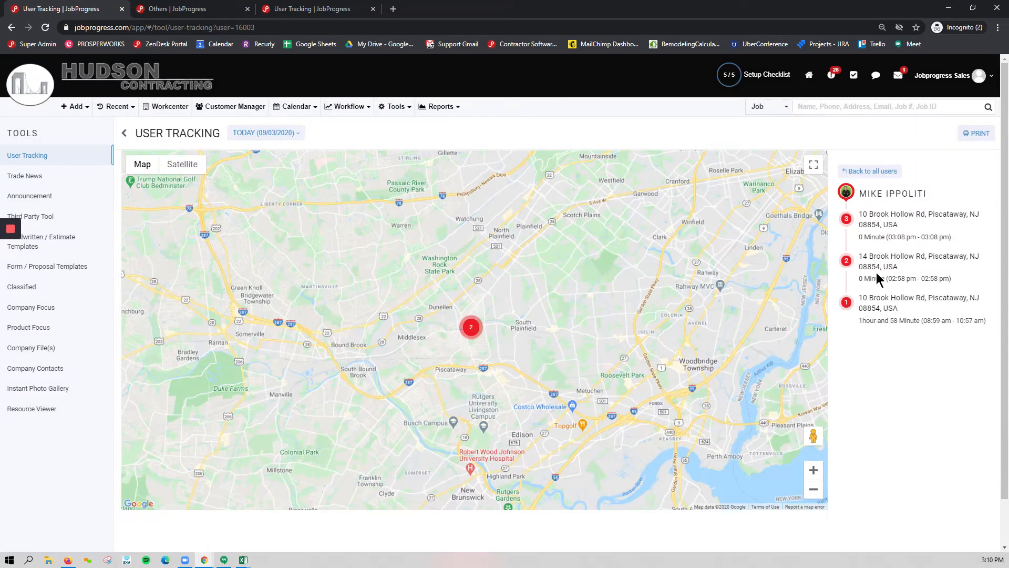
mouse_move(904, 281)
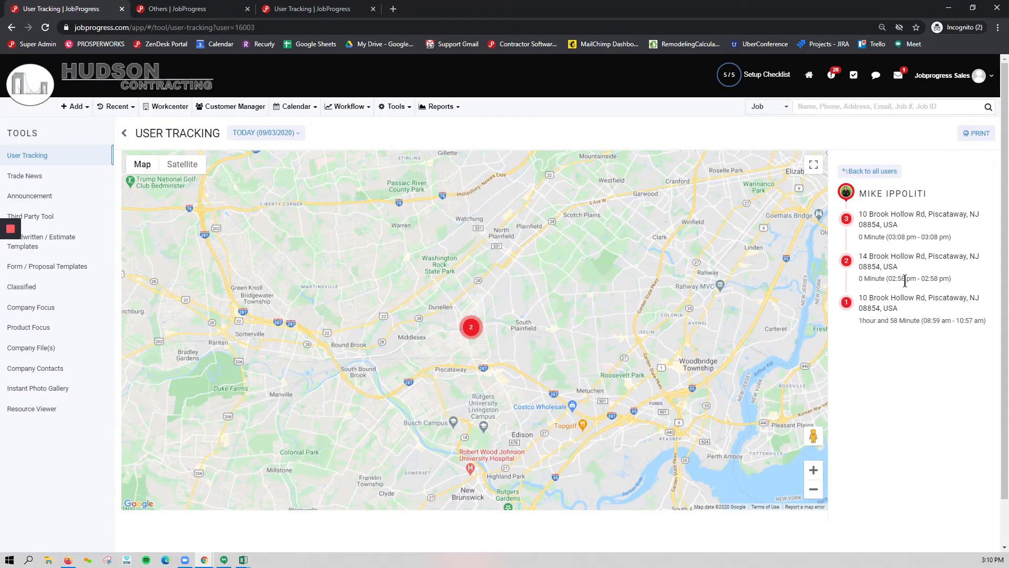
mouse_move(630, 172)
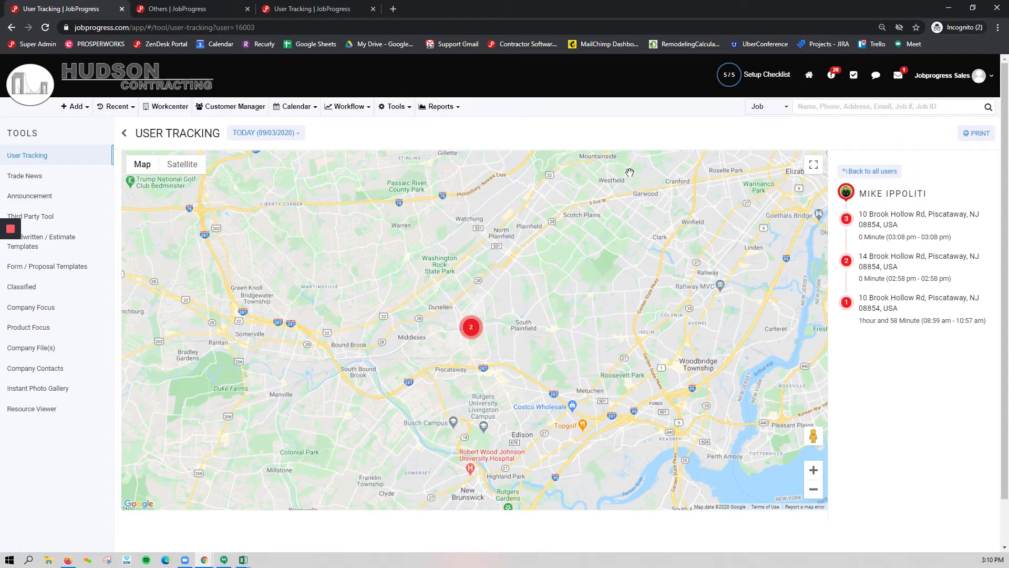
left_click(294, 106)
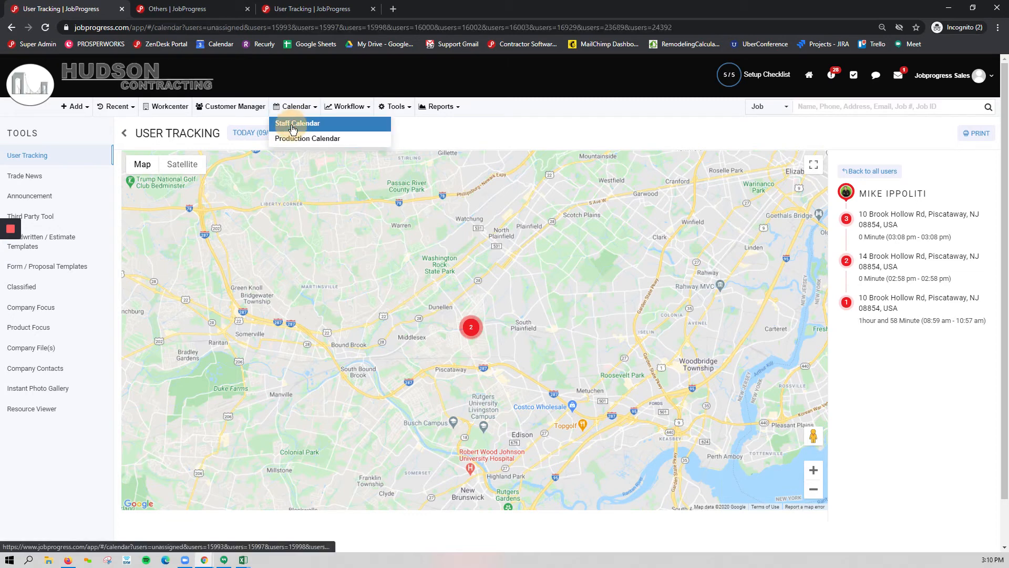
View all staff's user tracking from the Staff Calendar, then close the overlay
left_click(297, 123)
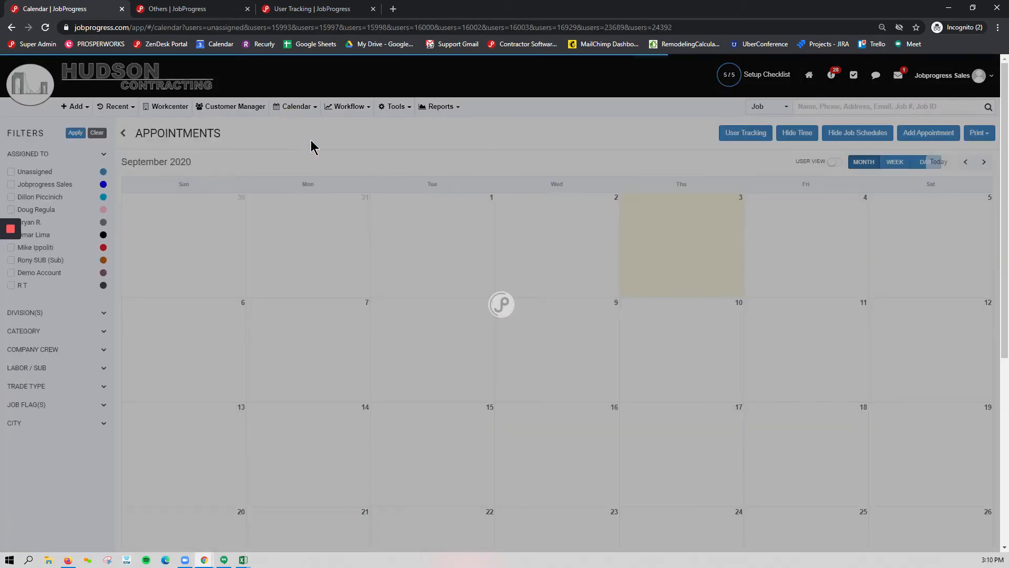
left_click(75, 133)
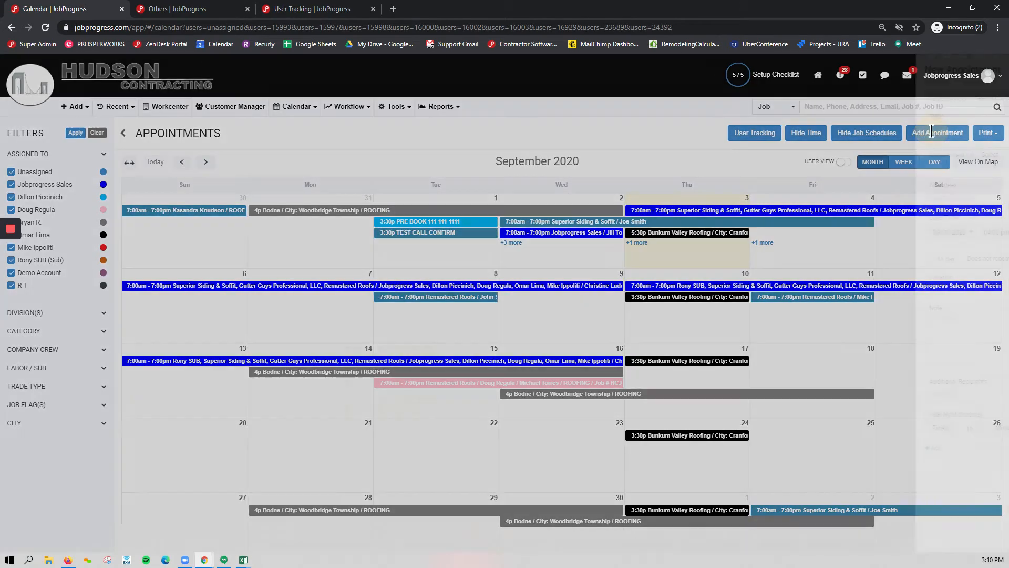
left_click(937, 132)
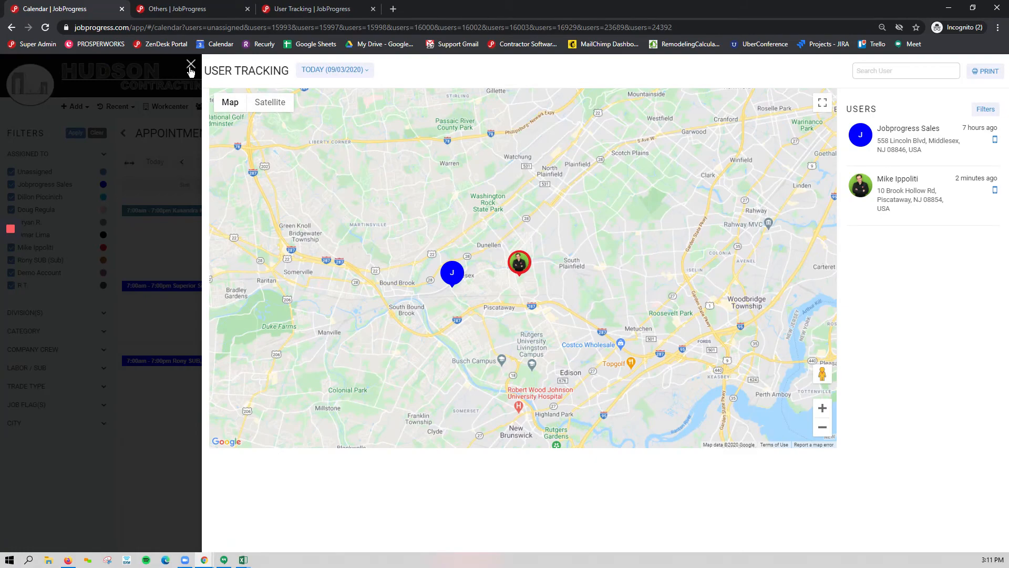
left_click(191, 66)
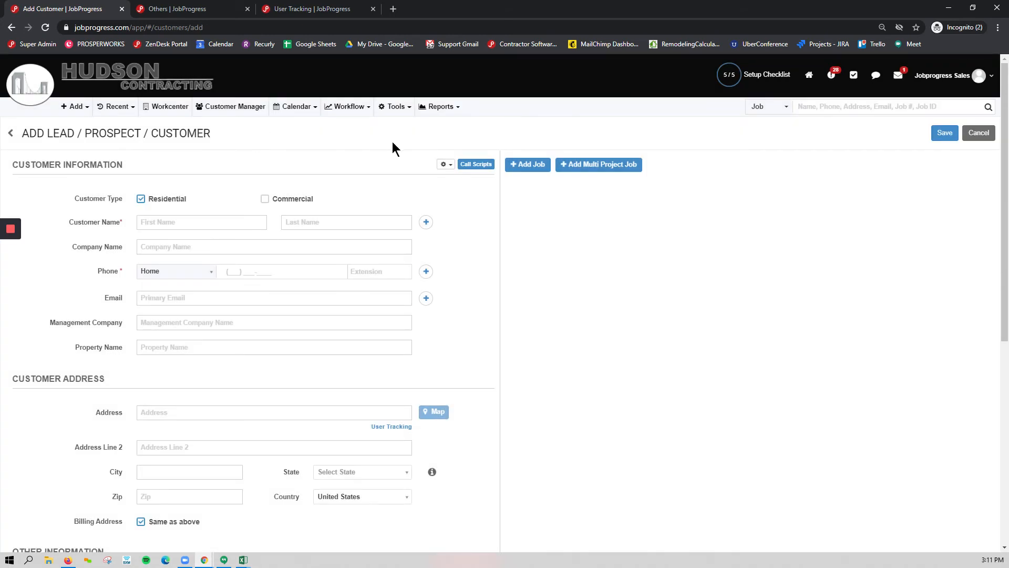
Add a job at 123 Main Street, Edison, NJ 08817 and open its User Tracking
left_click(527, 164)
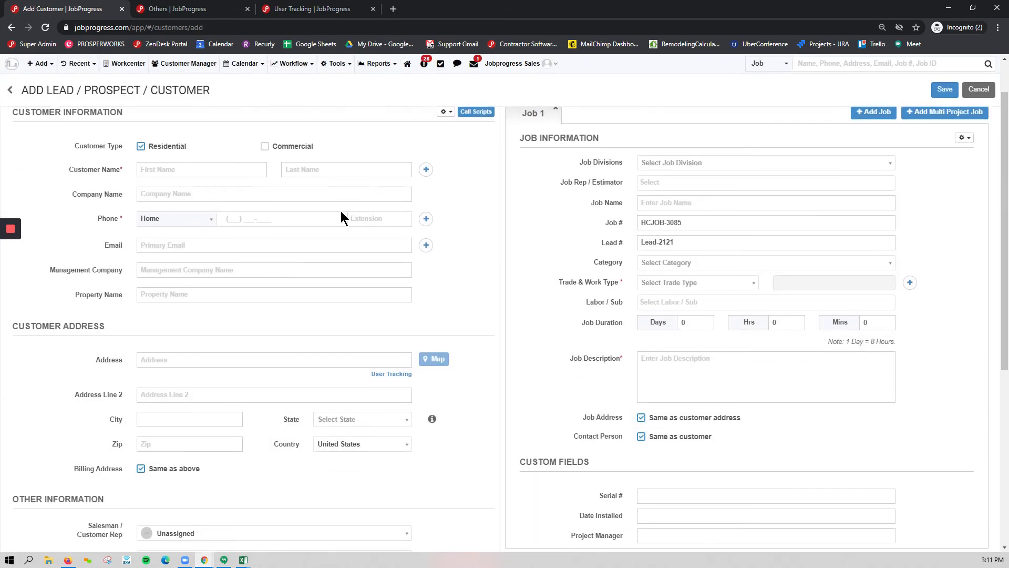
type("123 m")
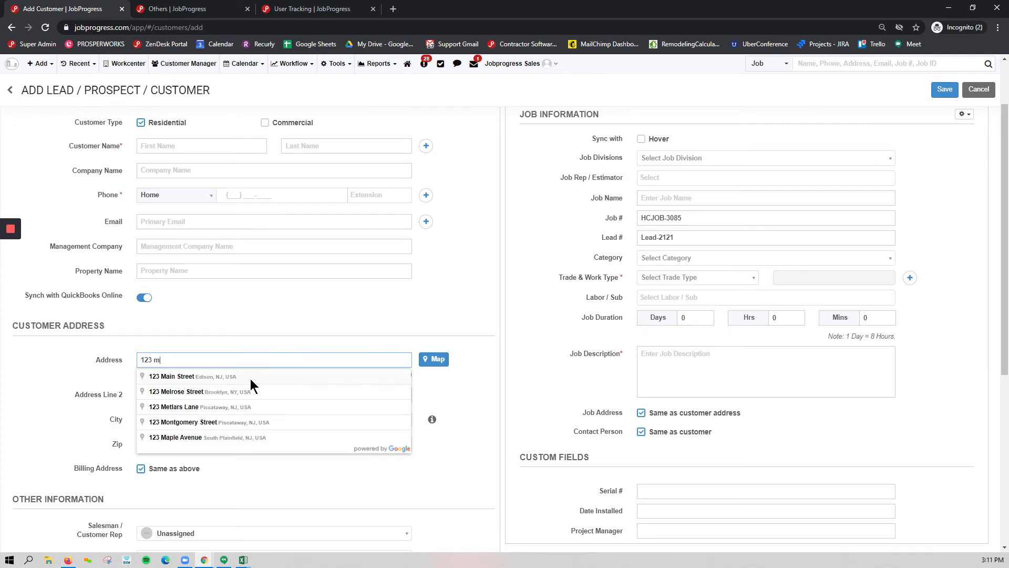
left_click(187, 376)
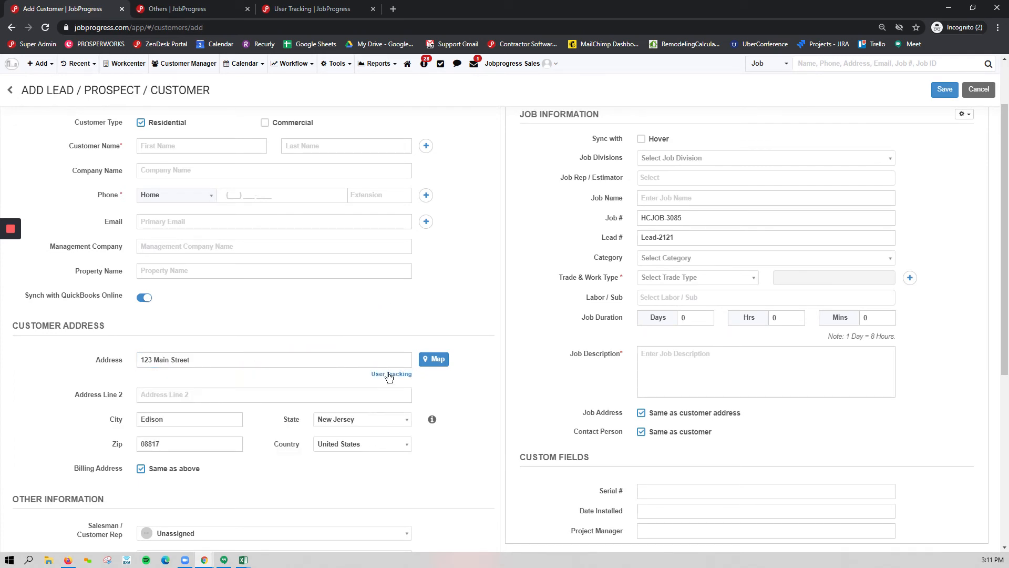
left_click(391, 374)
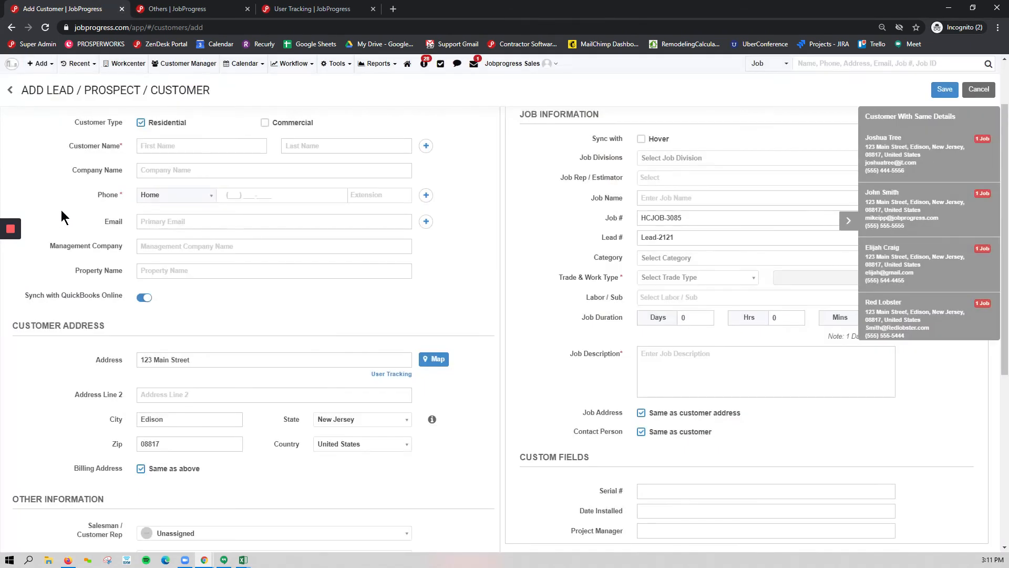
left_click(306, 8)
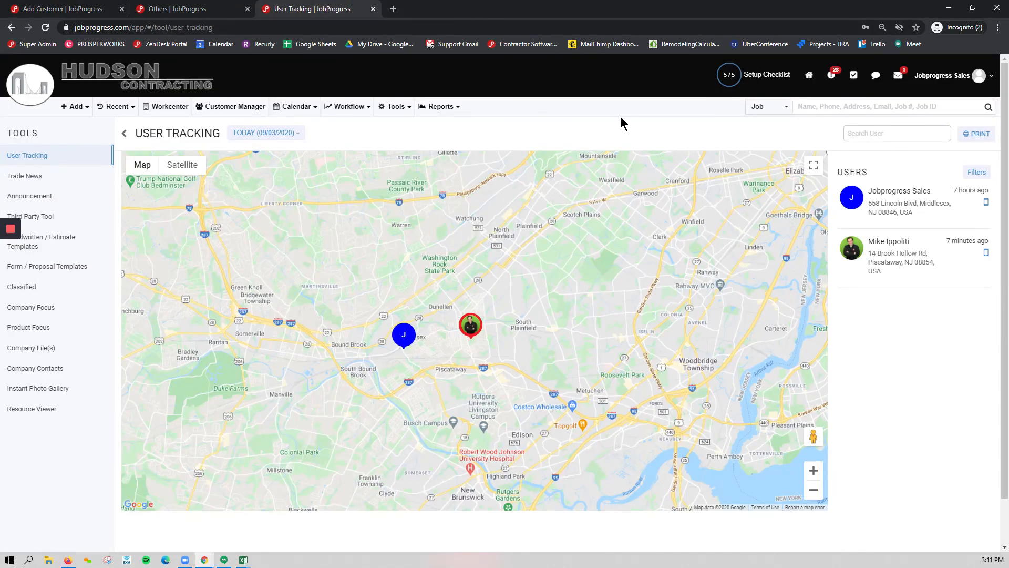
mouse_move(612, 125)
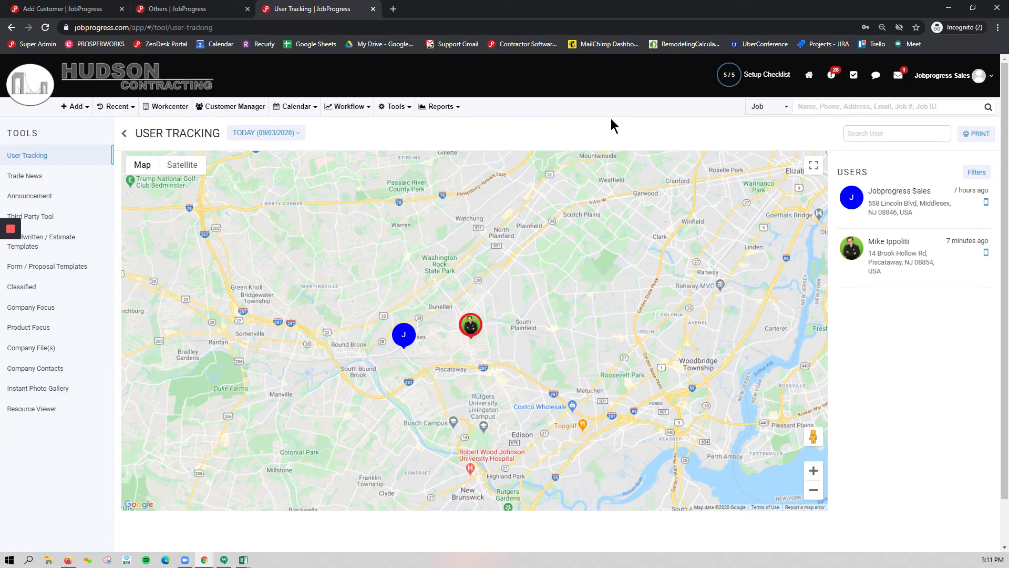